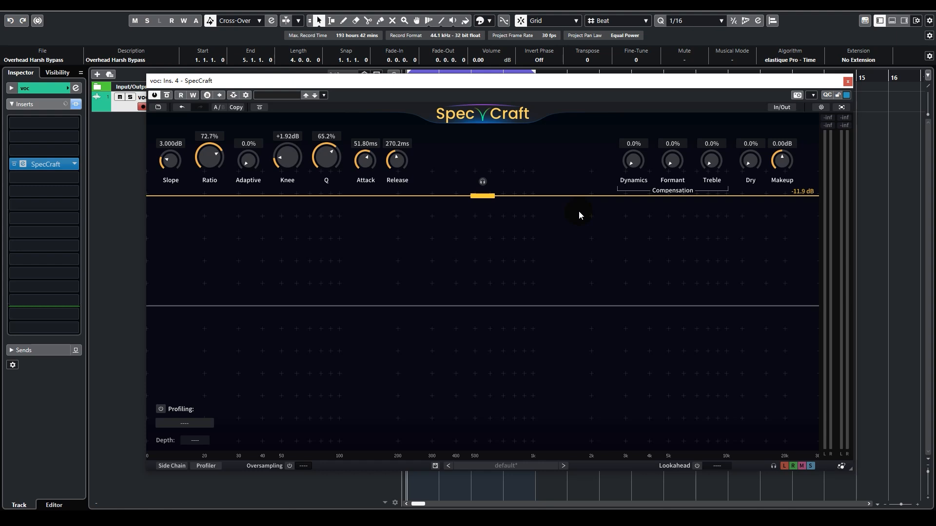
mouse_move(546, 267)
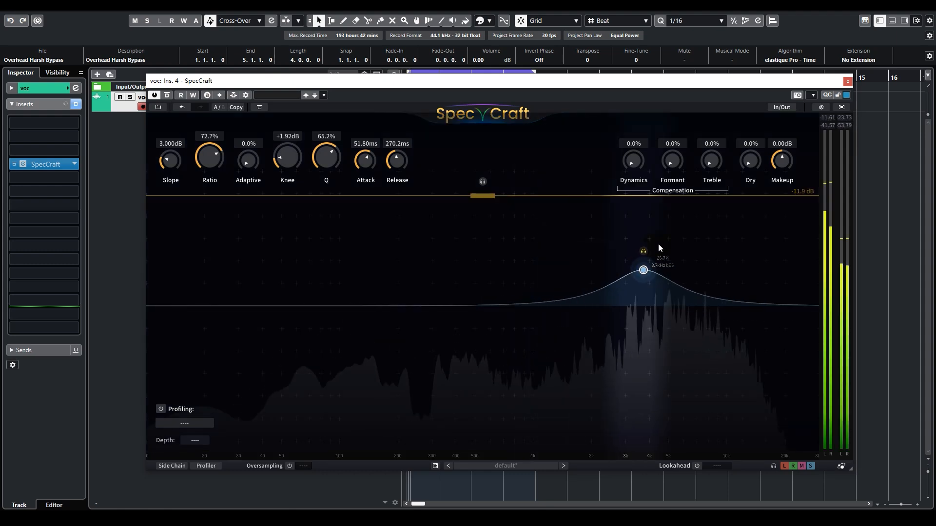
Step: Audition a narrow band, then pull the SpecCraft threshold down to -49.7 dB
drag(644, 270, 665, 269)
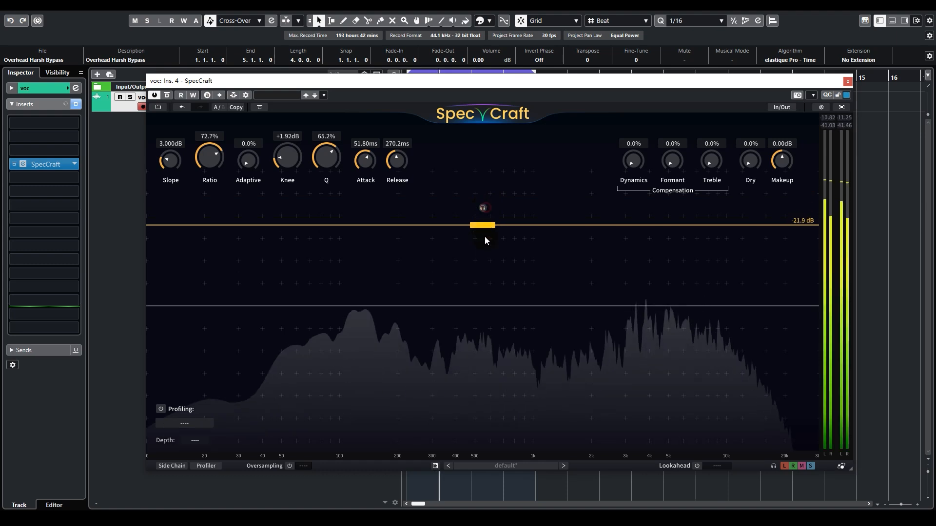
drag(482, 225, 496, 305)
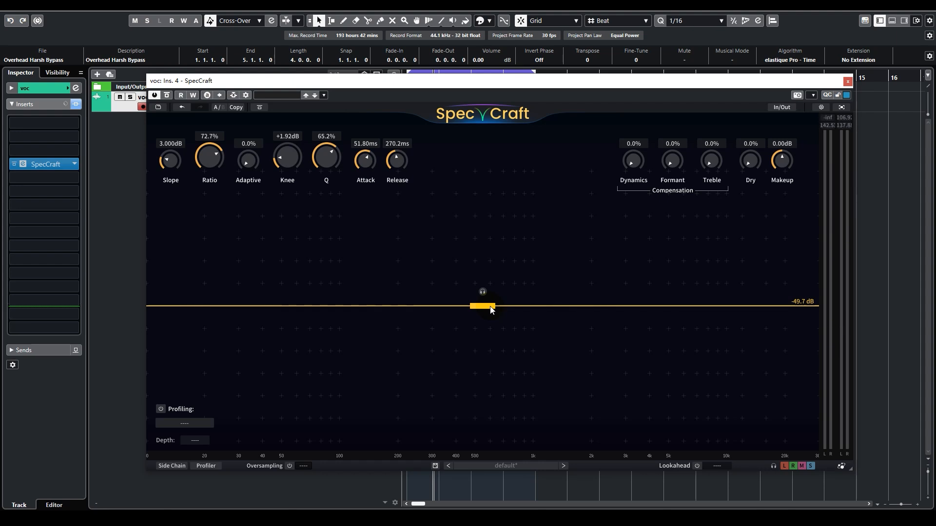
mouse_move(688, 346)
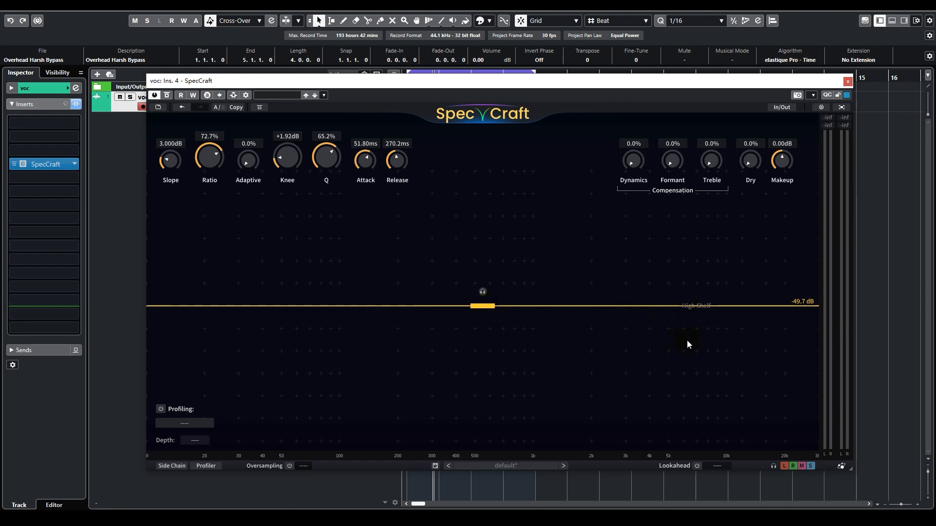
mouse_move(660, 354)
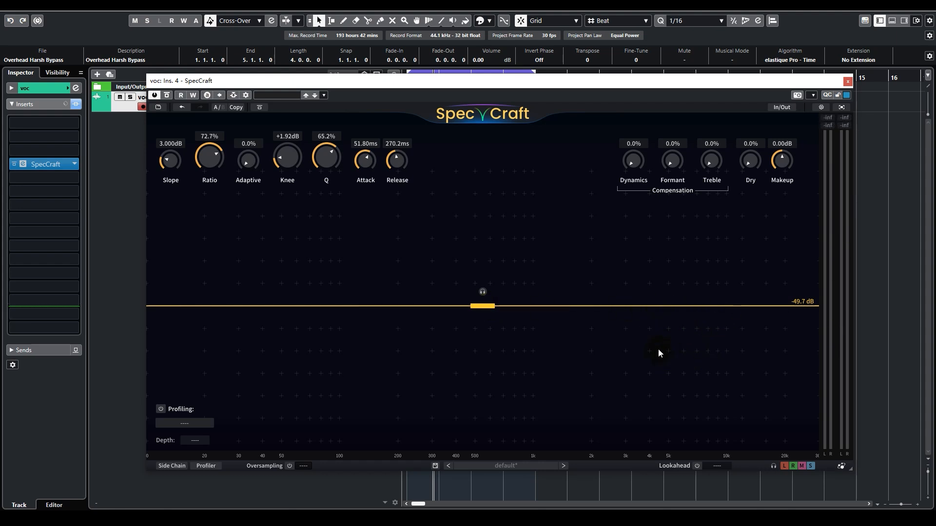
mouse_move(642, 350)
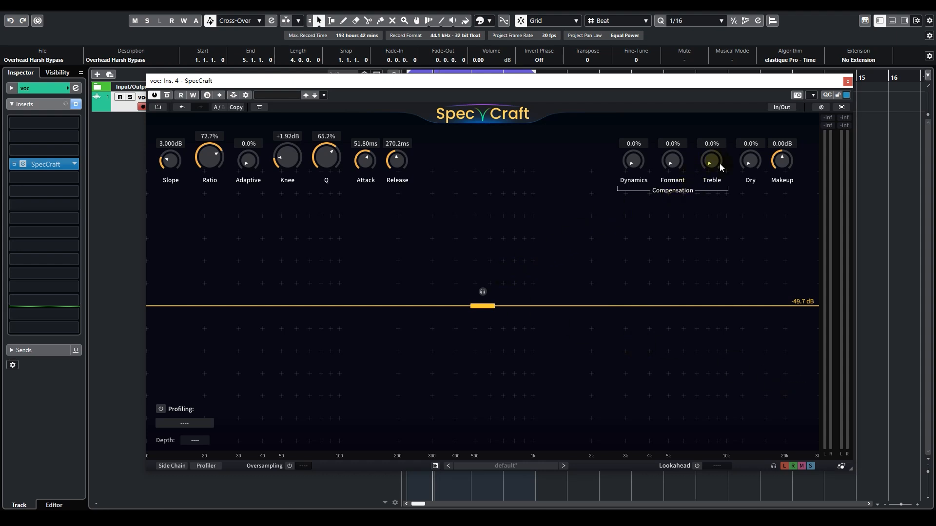
Step: Raise the Compensation section's Treble knob from 0% to 114.8%
drag(710, 161, 711, 149)
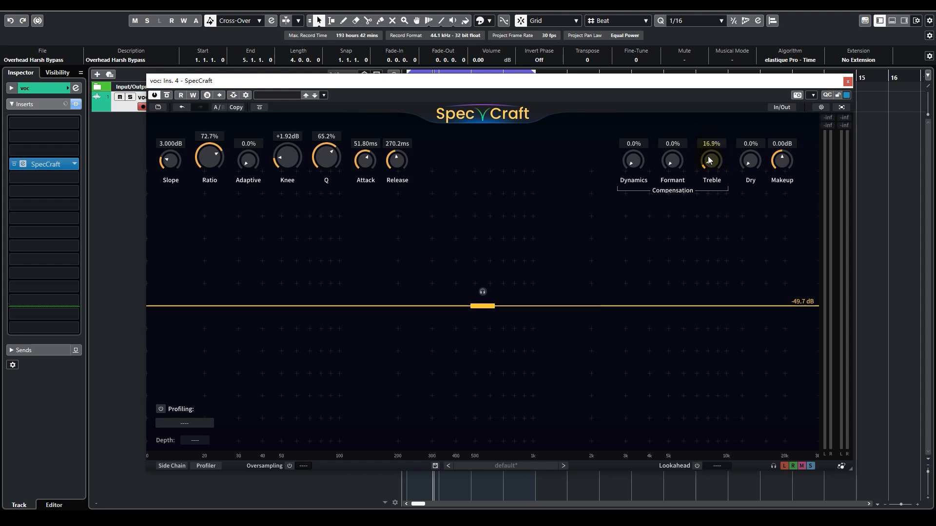
drag(711, 159, 711, 173)
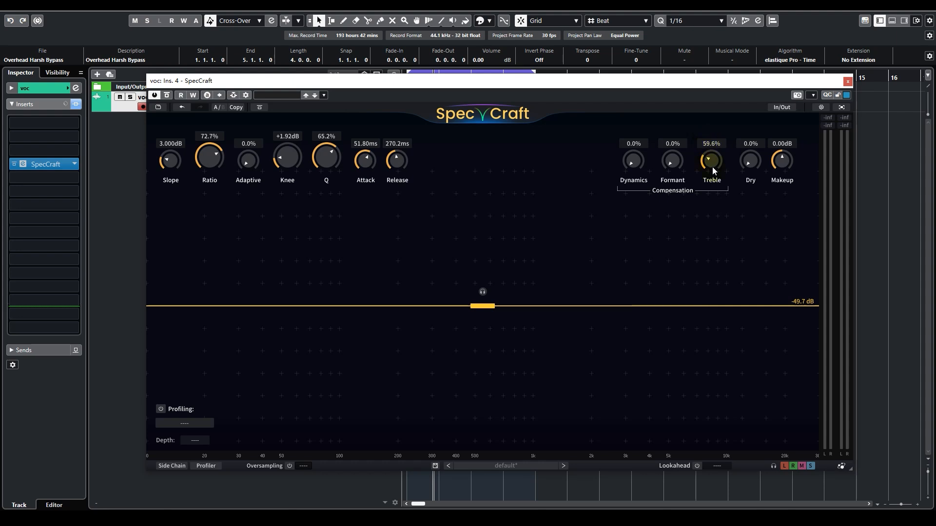
drag(712, 161, 717, 154)
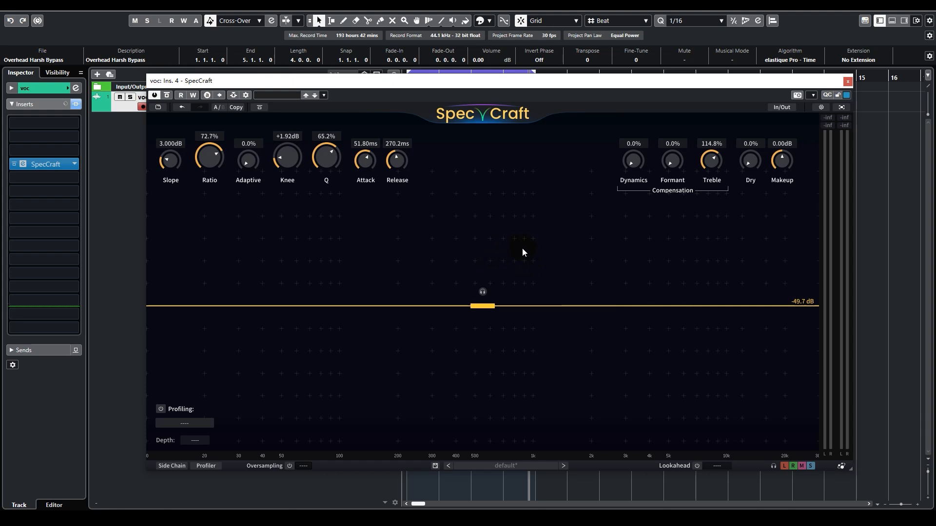
mouse_move(421, 277)
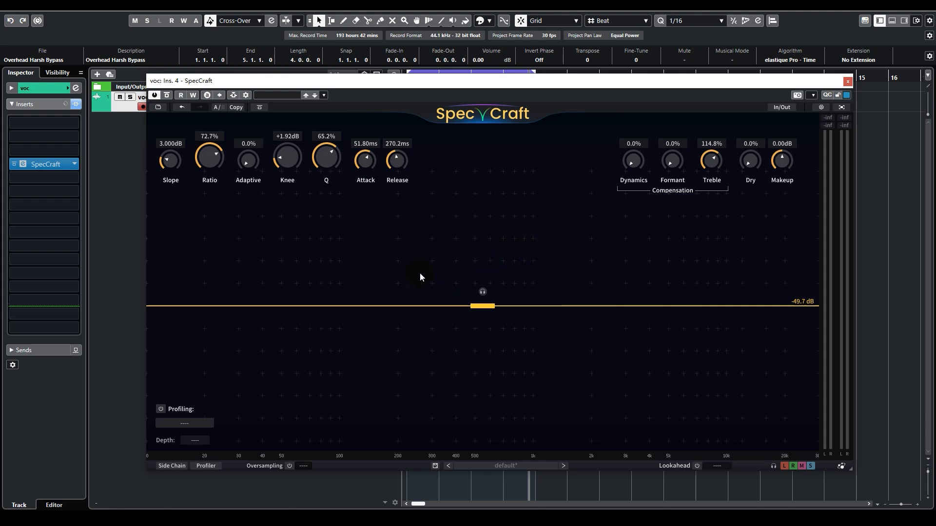
mouse_move(358, 279)
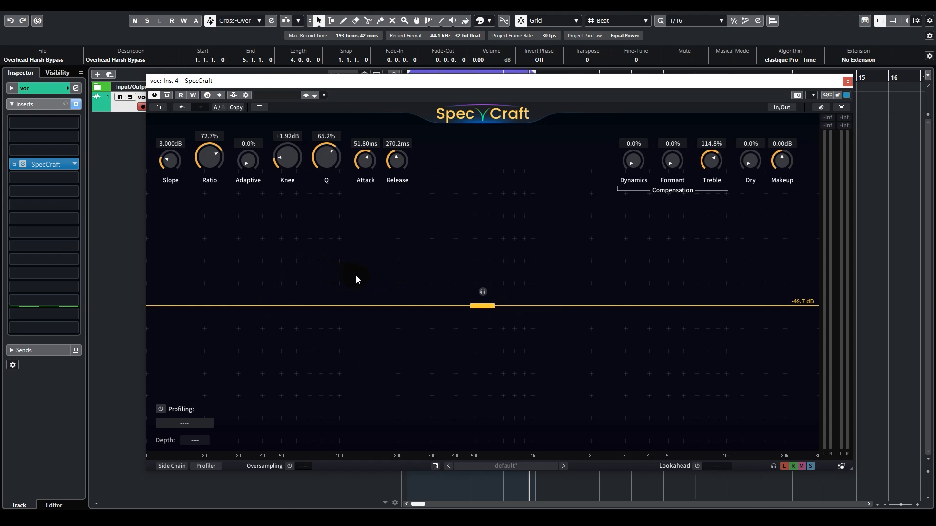
mouse_move(351, 278)
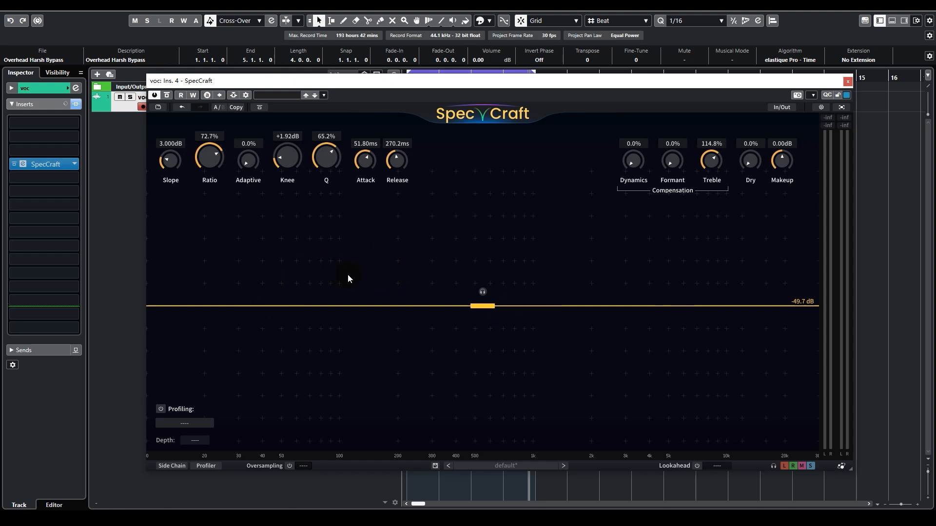
mouse_move(329, 295)
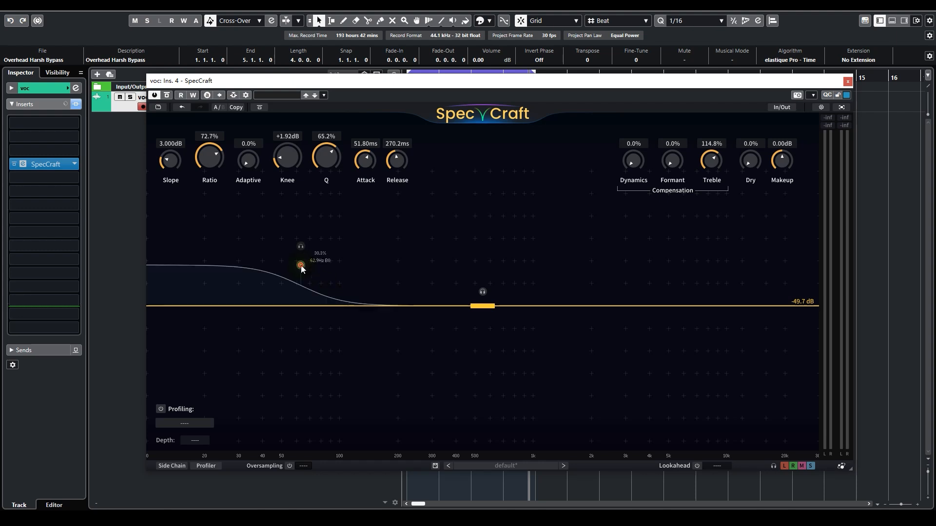
Step: Change the curve node's shape to High Pass, cutting below roughly 1.5-2 kHz
right_click(300, 265)
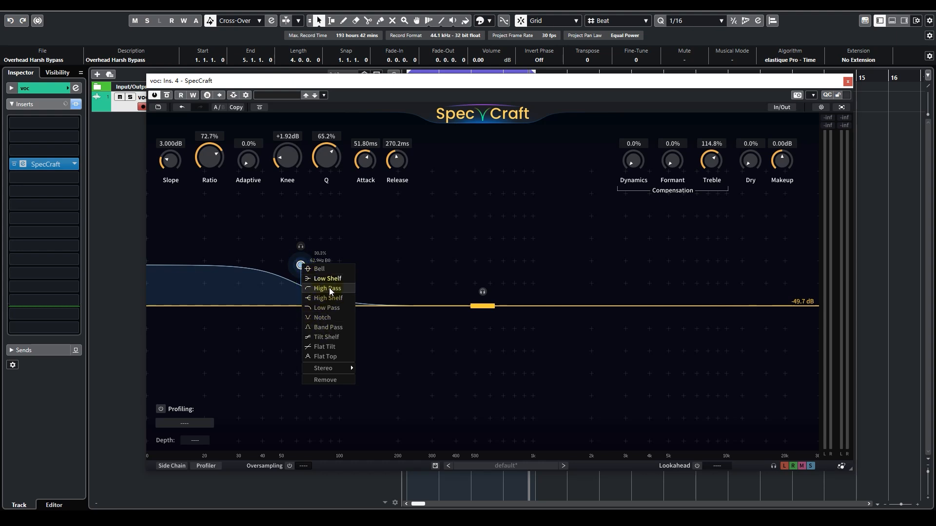
click(327, 287)
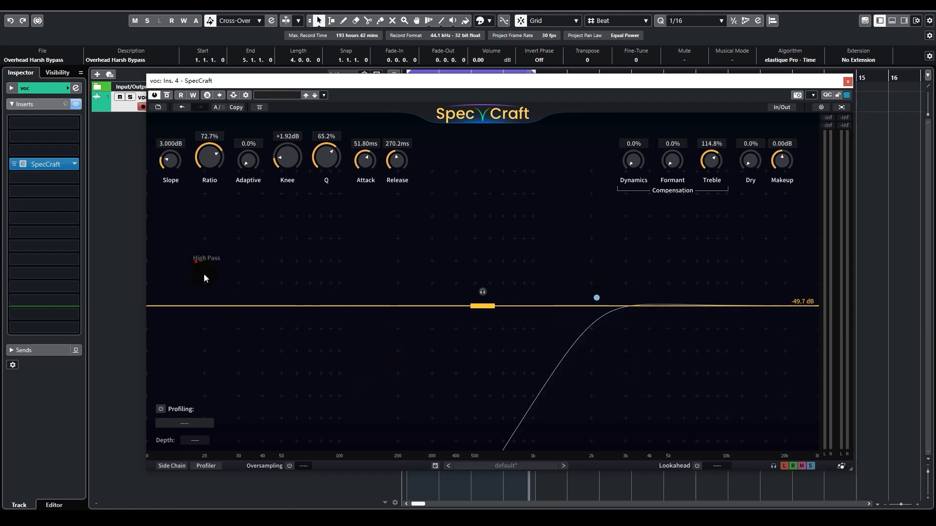
mouse_move(482, 361)
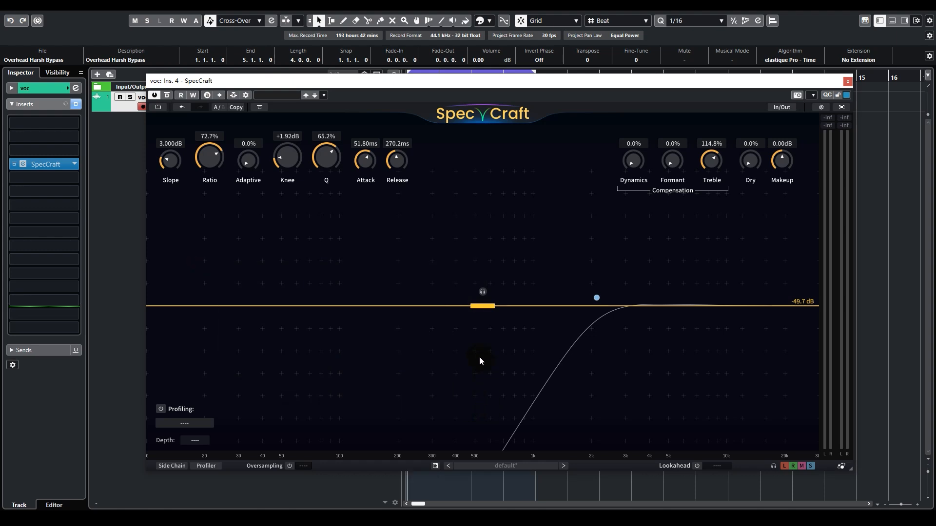